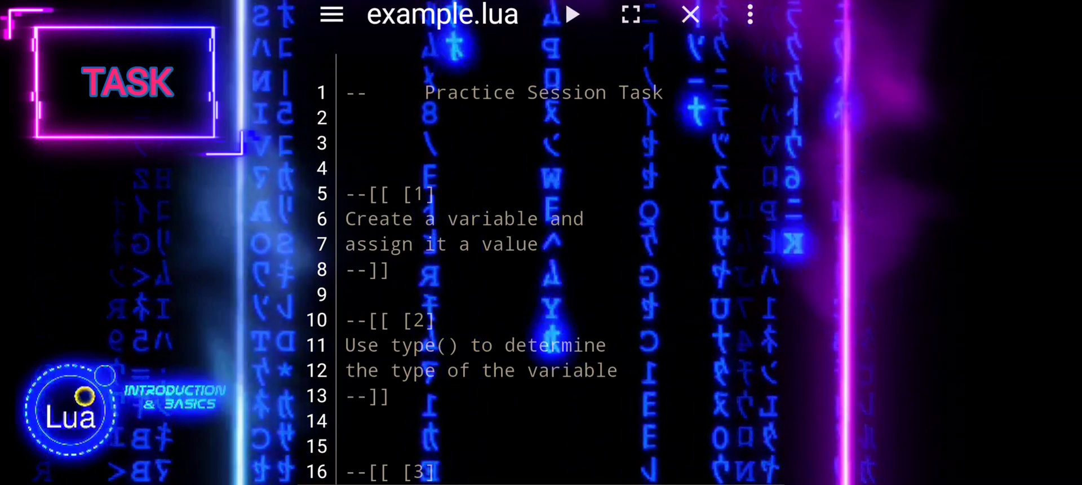
scroll(down, 3)
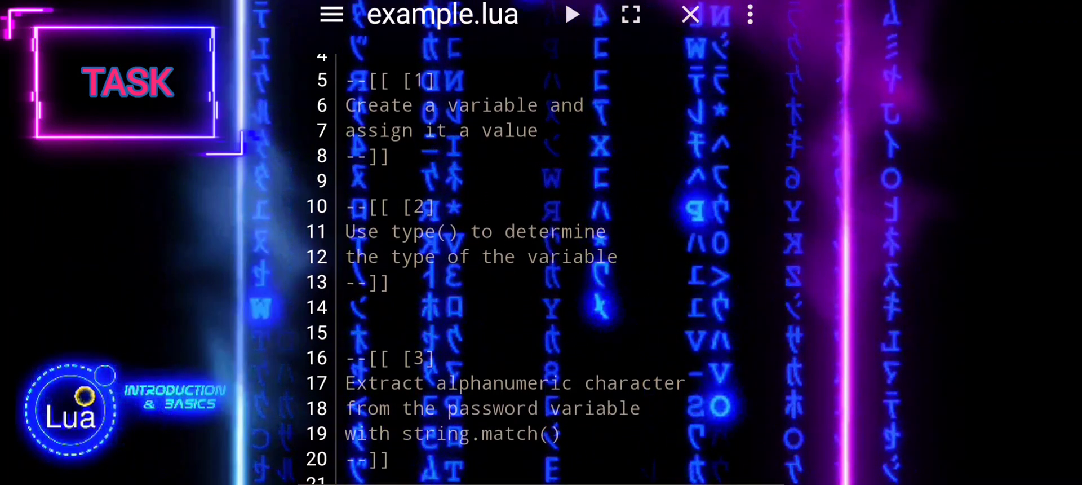
scroll(down, 3)
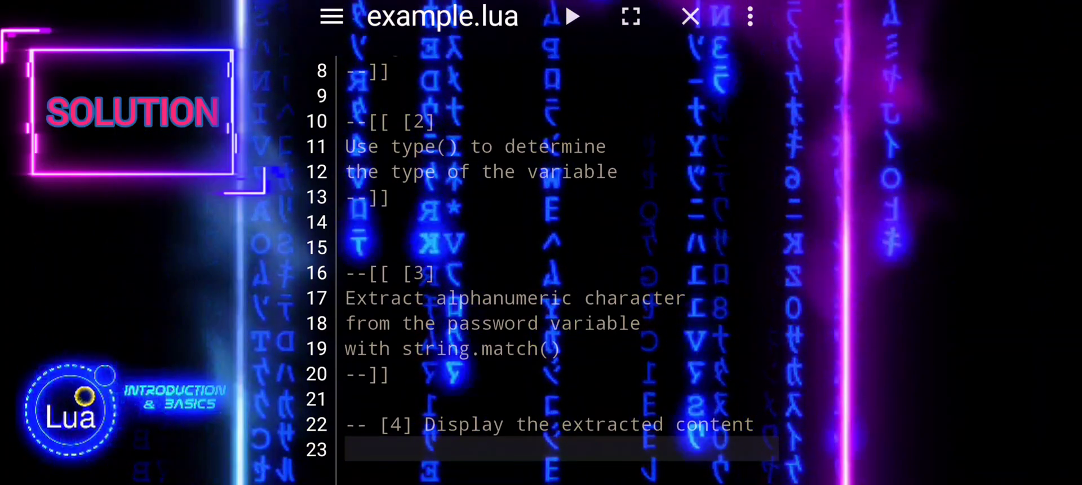
scroll(up, 3)
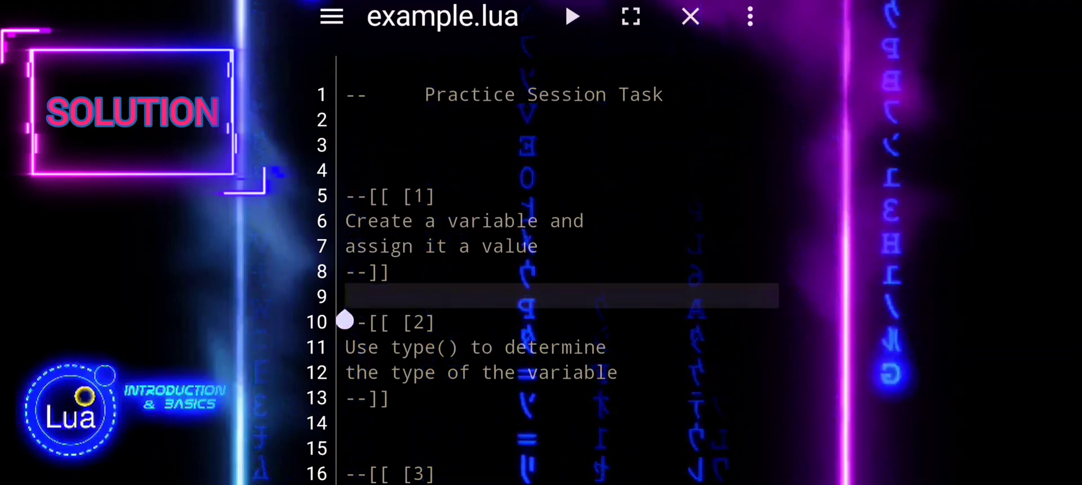
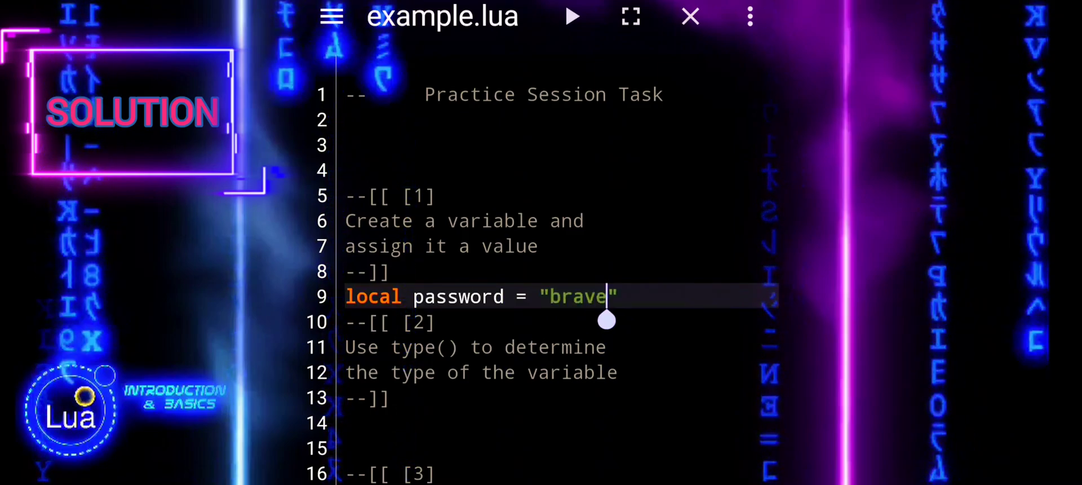
scroll(down, 3)
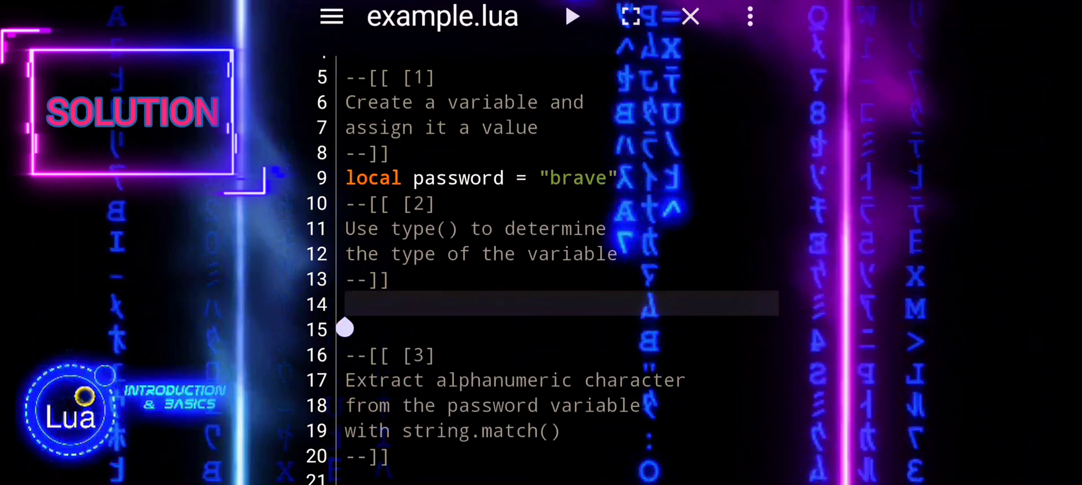
Write the condition if type(password) ~= "nil" then under task two.
text(i)
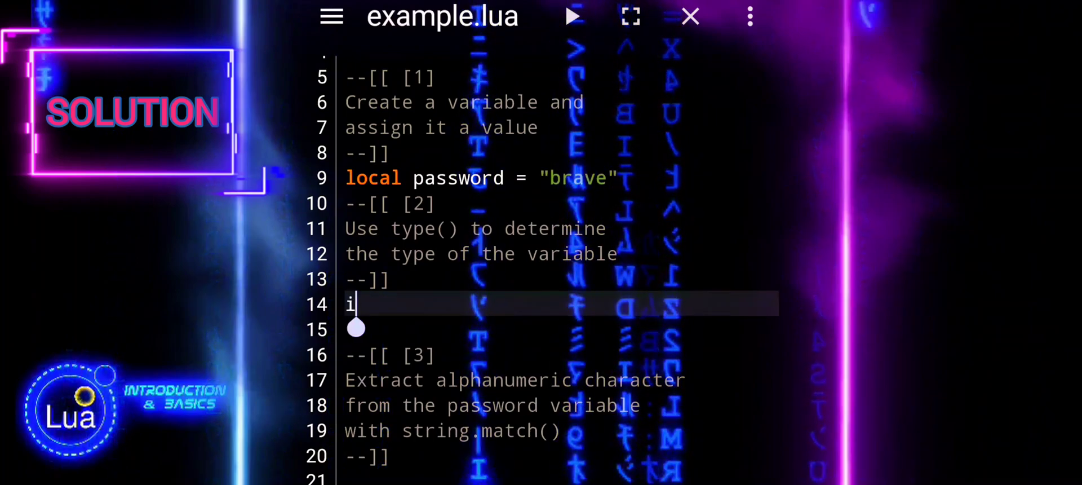
text(f)
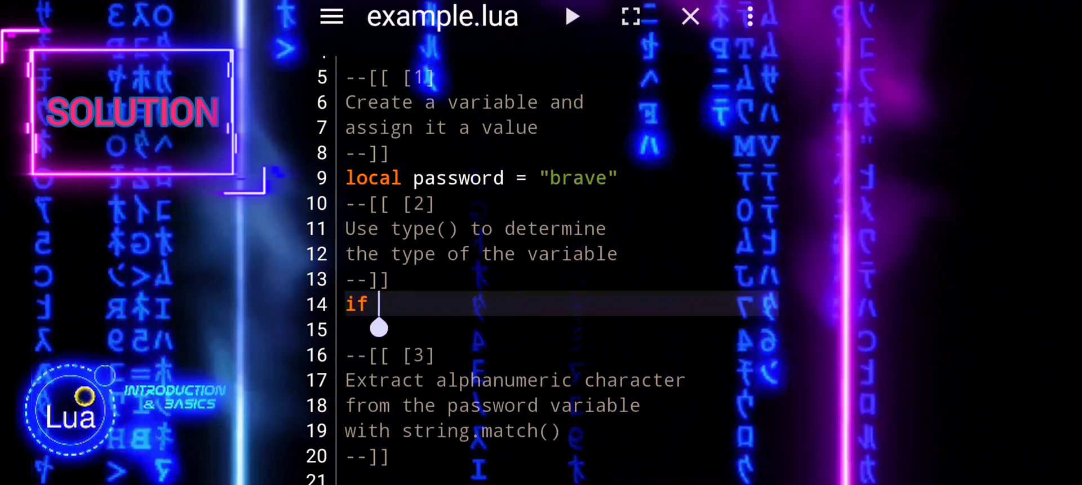
text(type())
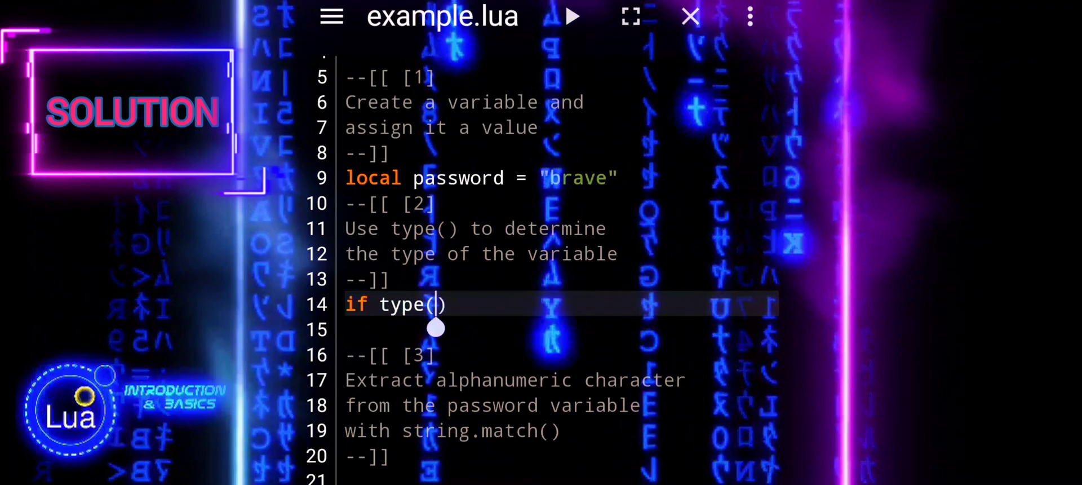
text(p)
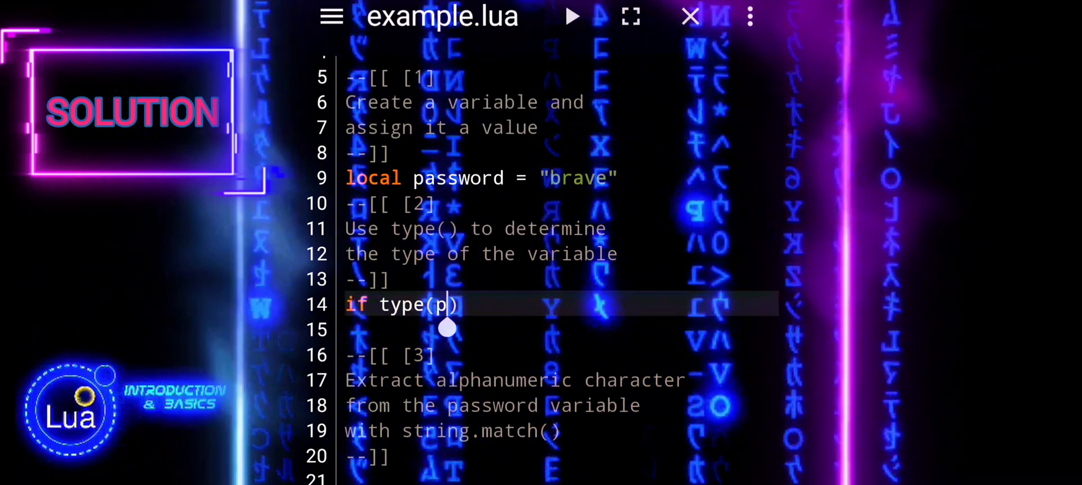
text(assword)
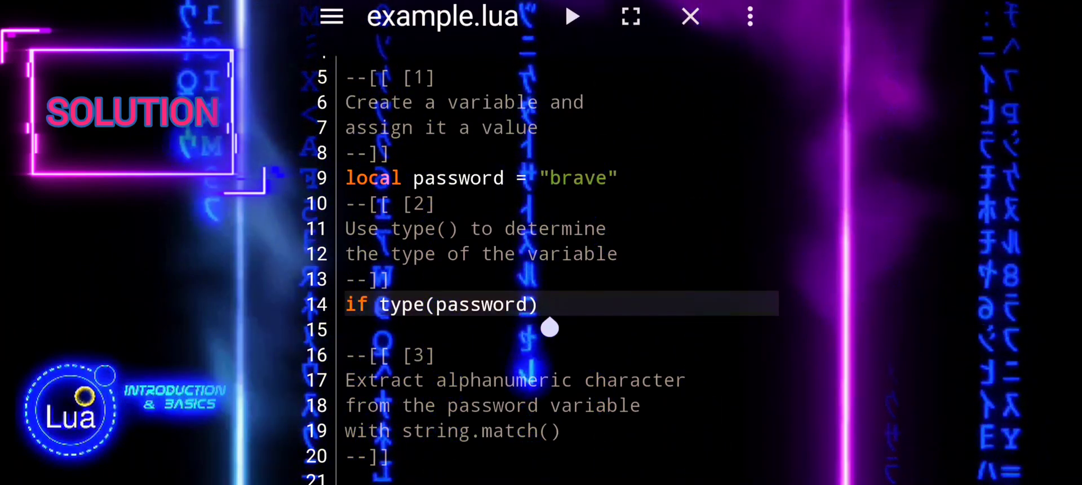
text(~=)
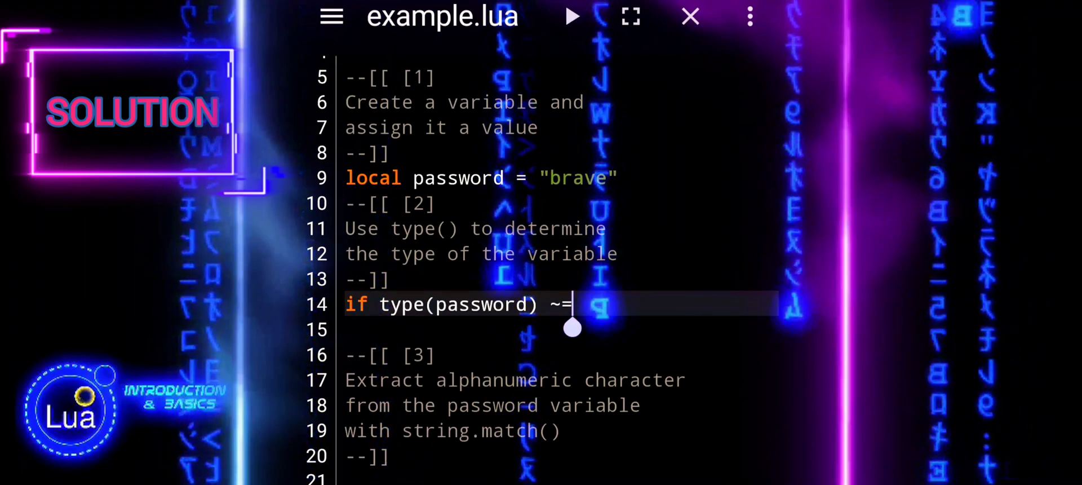
text(")
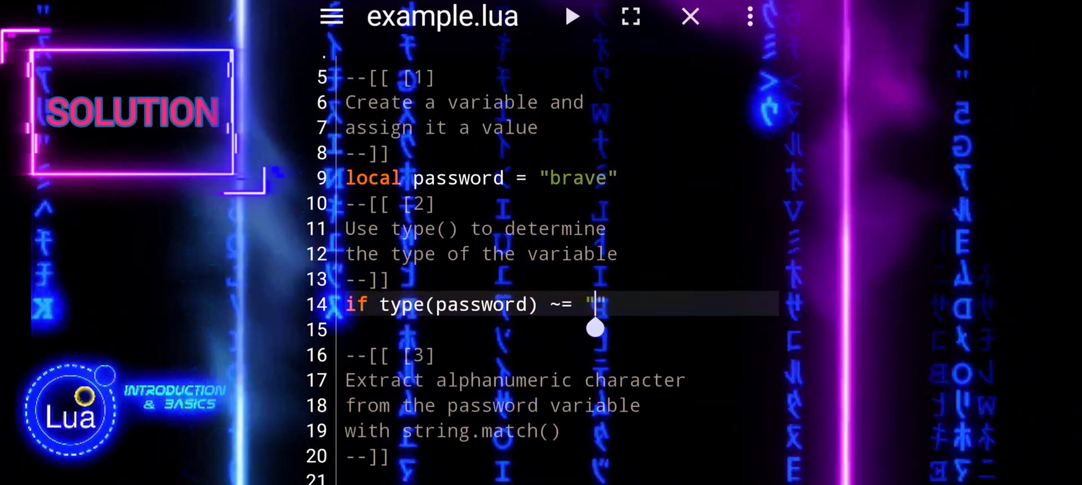
text(nil)
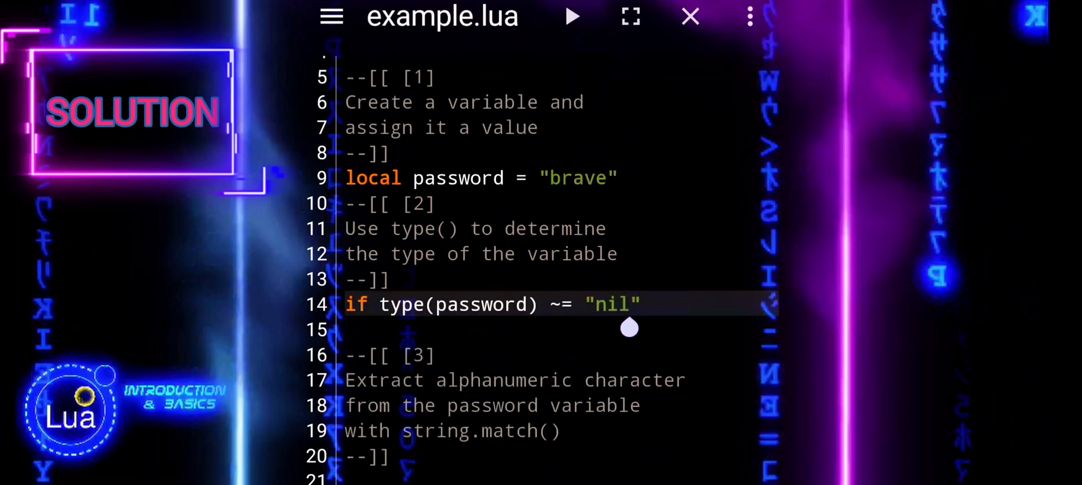
text(then)
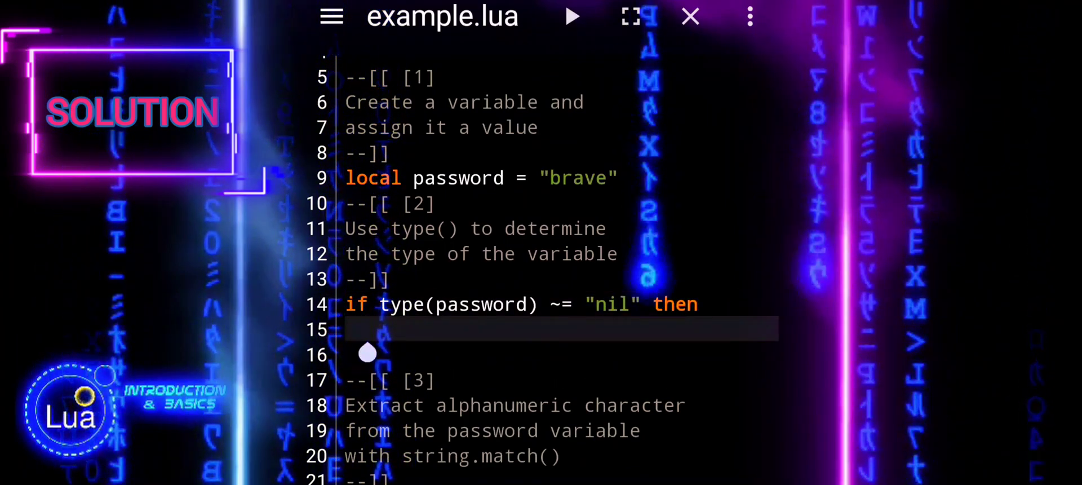
Add print("found") as the body of the nil check.
text(print)
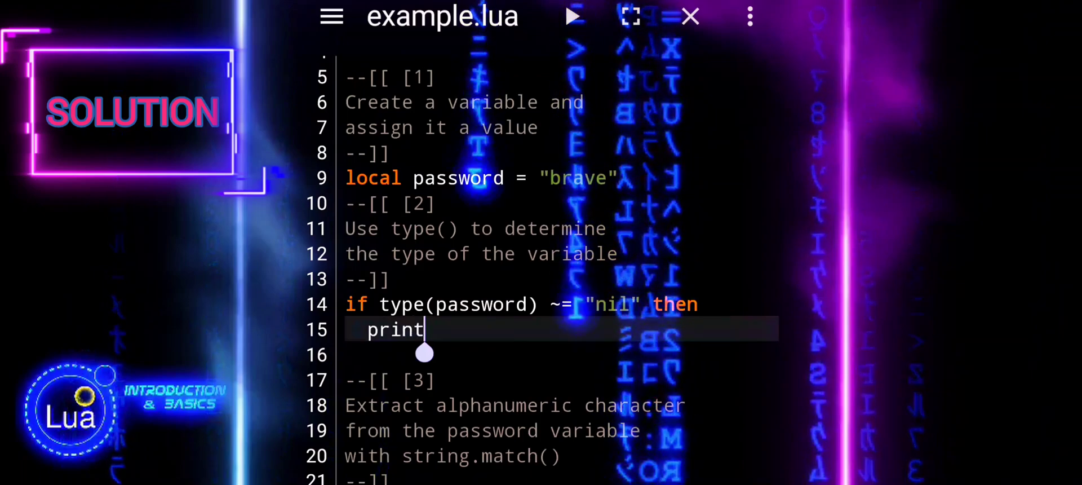
text(("fou"))
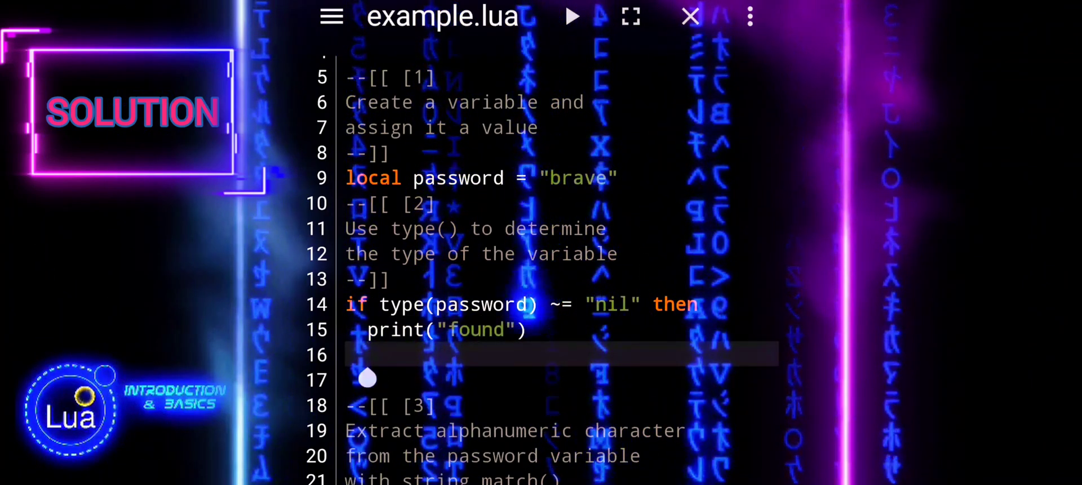
Add an else branch that prints "not found".
text(else)
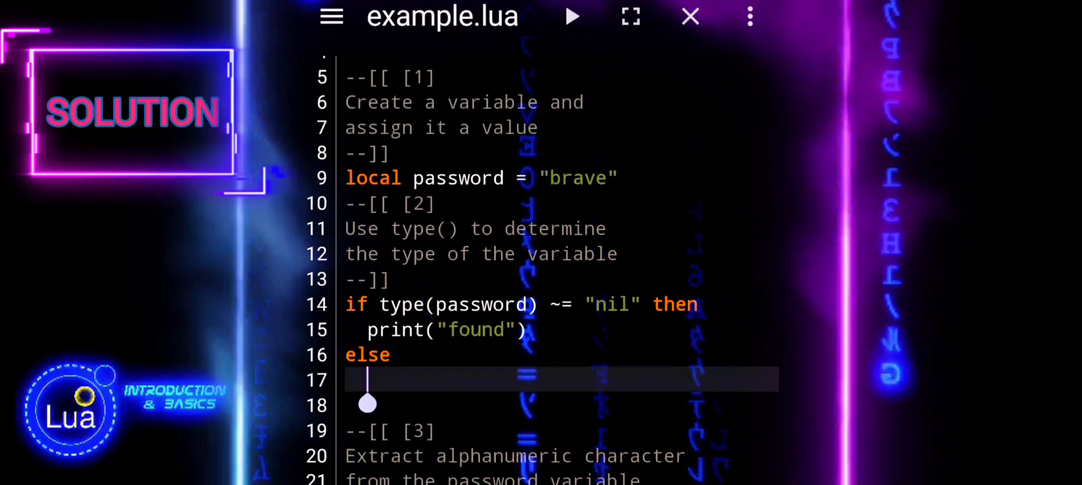
text(pribt)
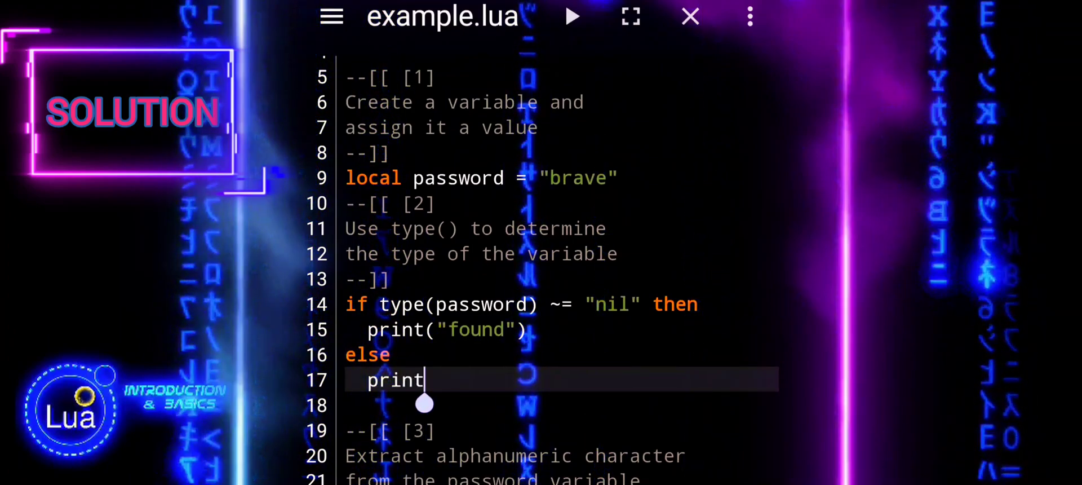
text((""))
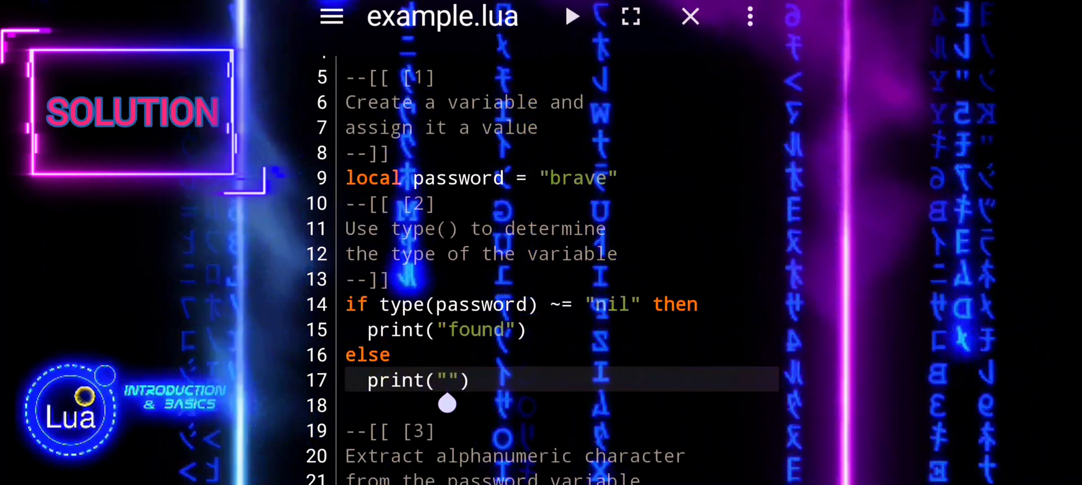
text(not fo)
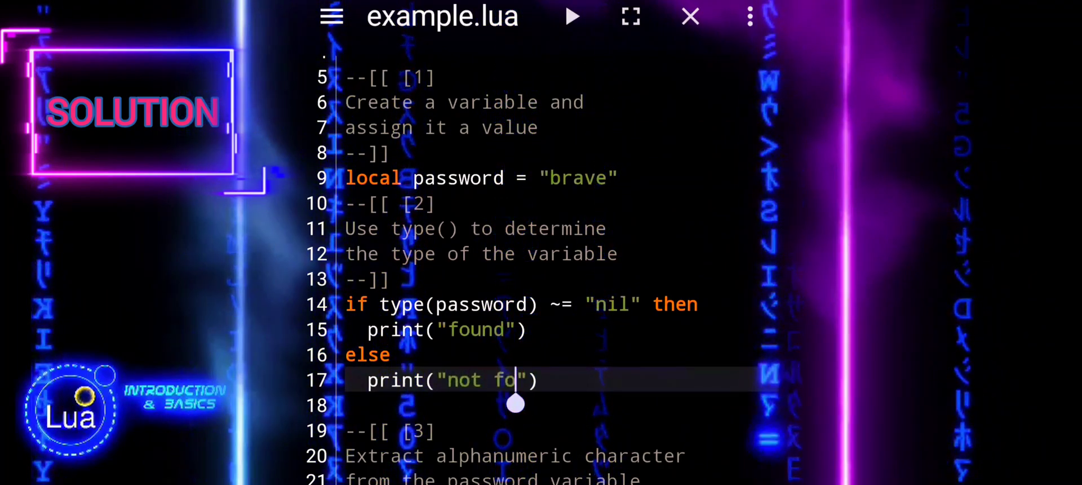
text(und)
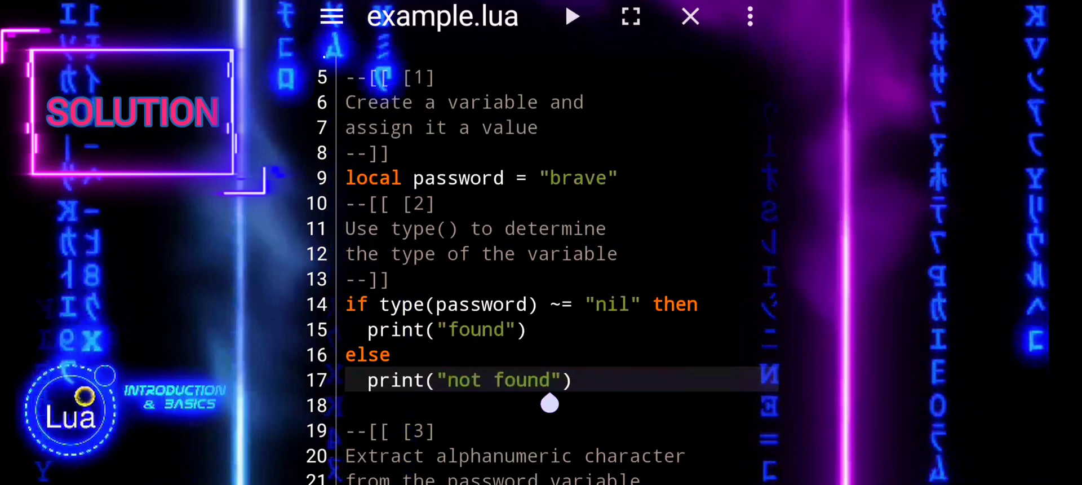
Add return with the comment --Terminate the script and close the block with end.
text(return)
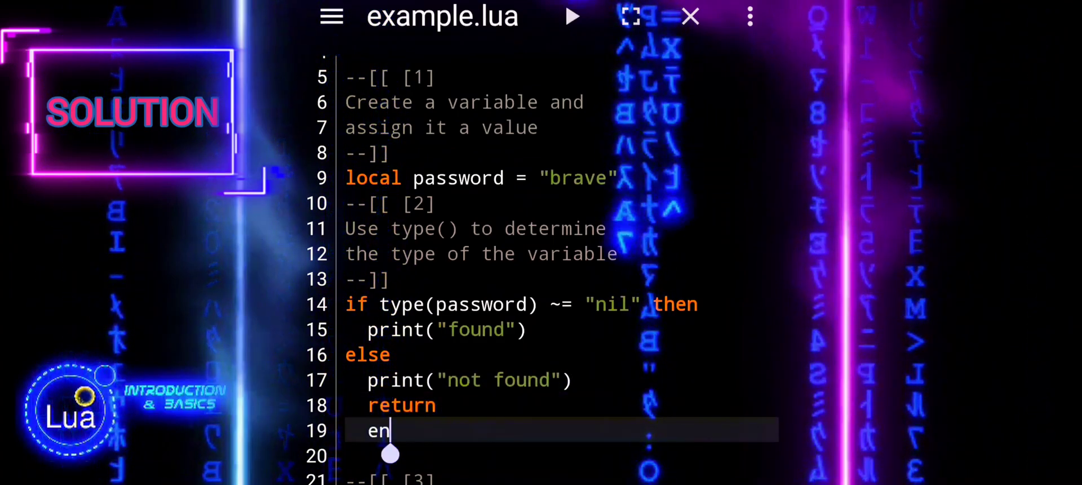
text(d)
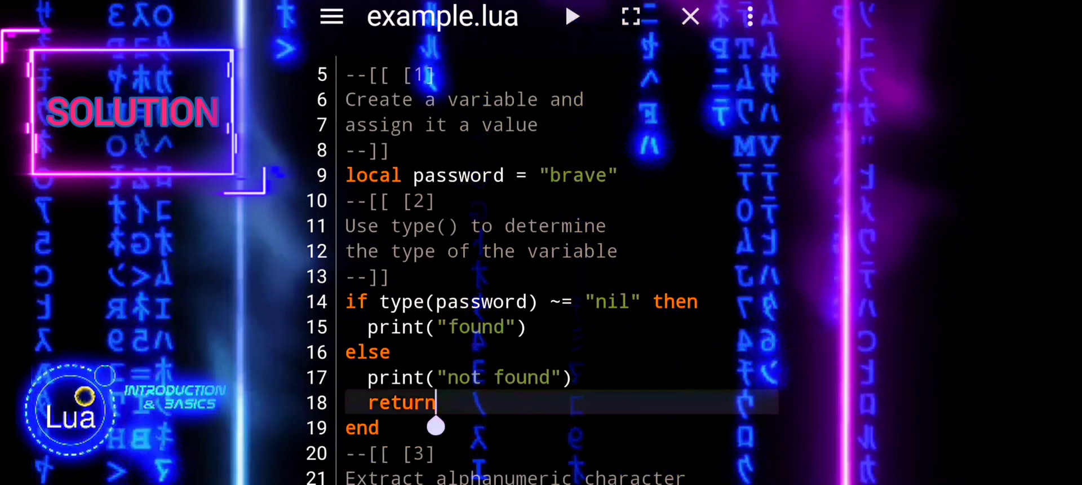
text(--)
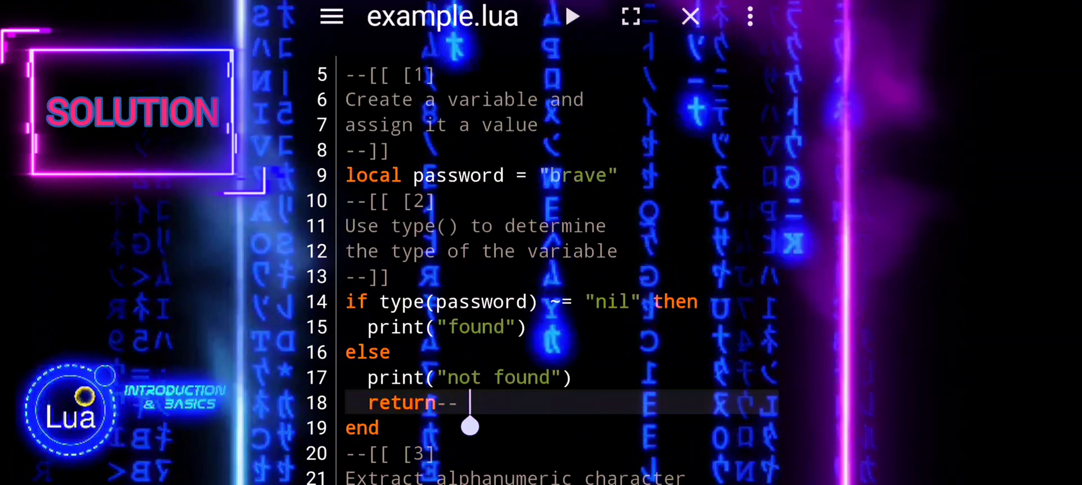
text(Termi)
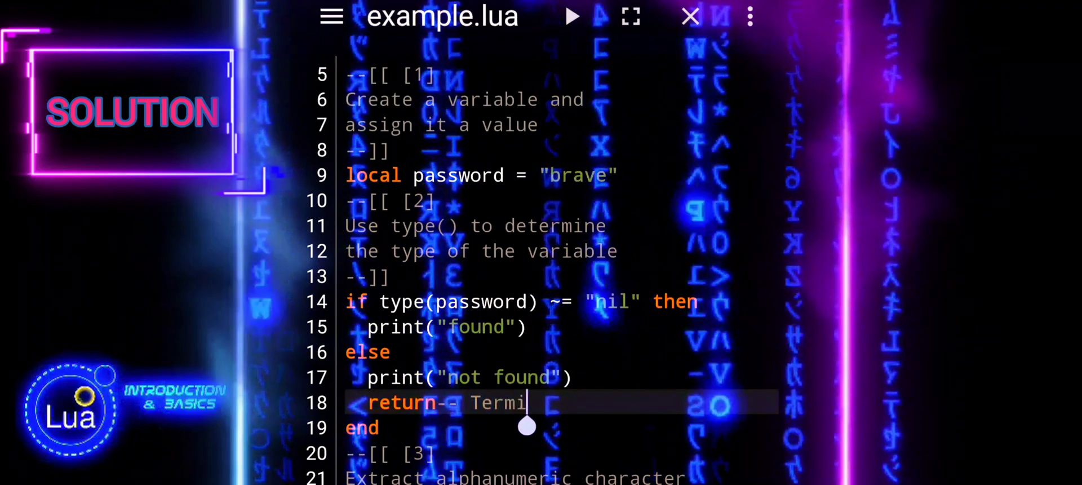
text(nate)
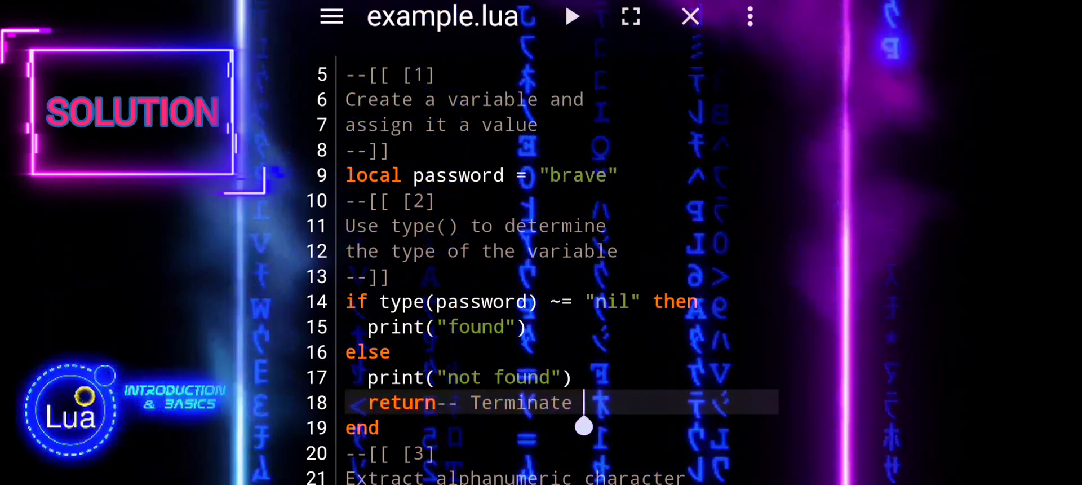
text(the script)
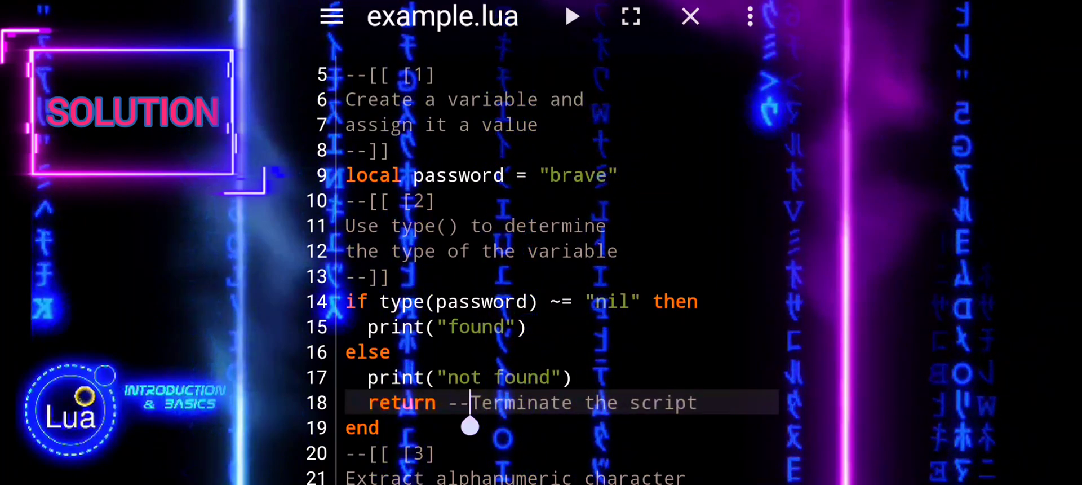
click(571, 16)
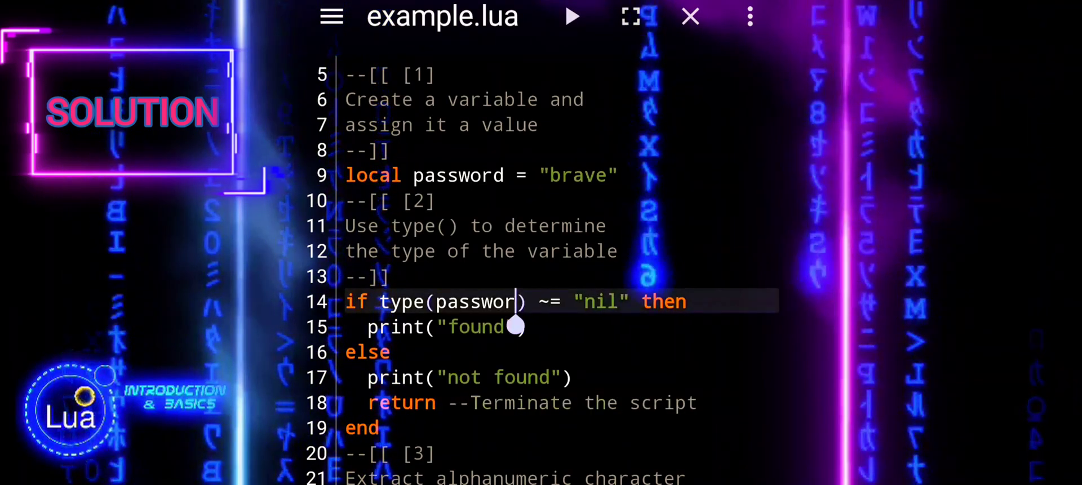
click(570, 17)
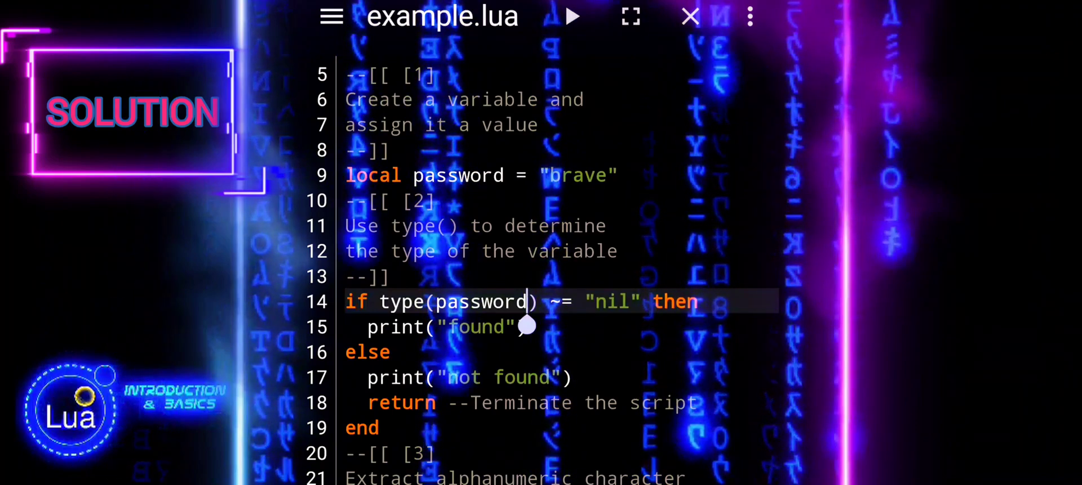
scroll(down, 3)
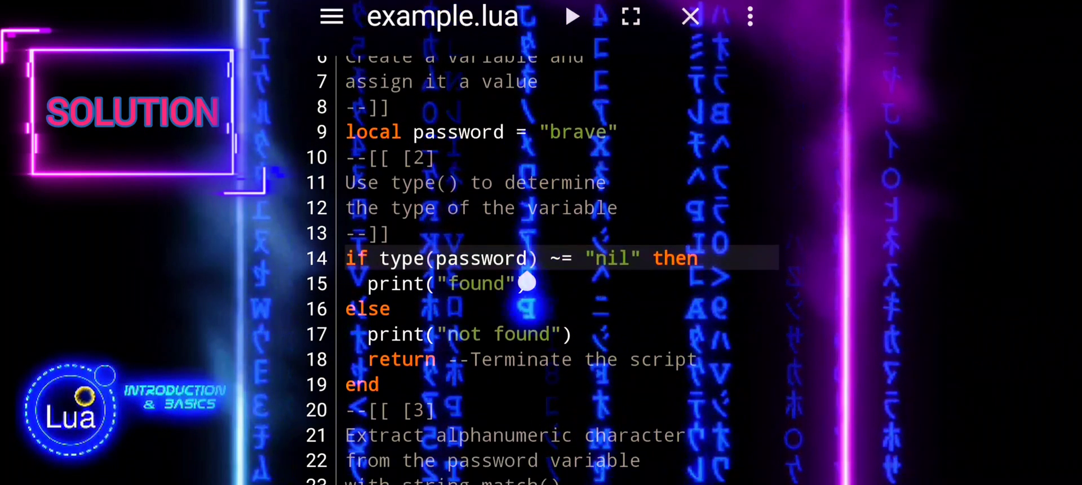
scroll(down, 3)
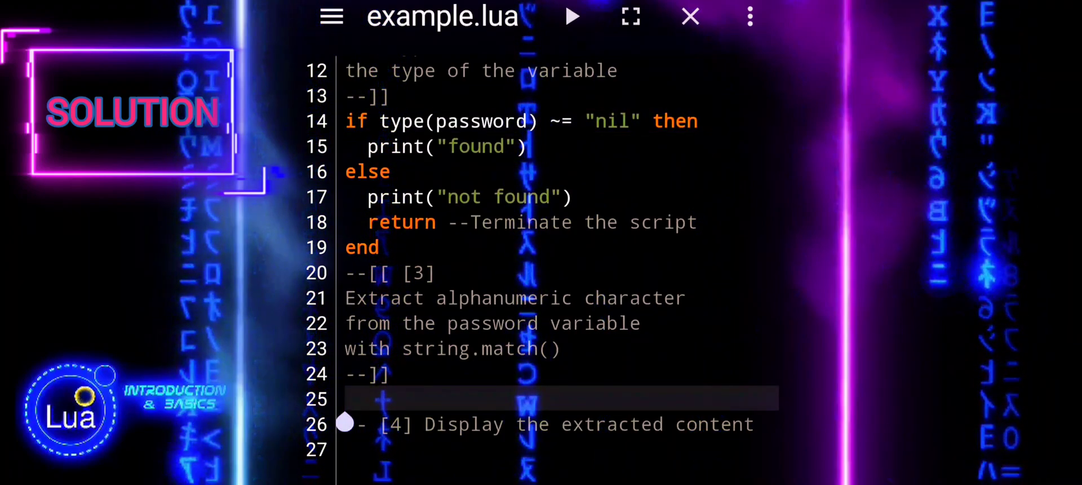
Start task three with local extract = string.match.
text(local e)
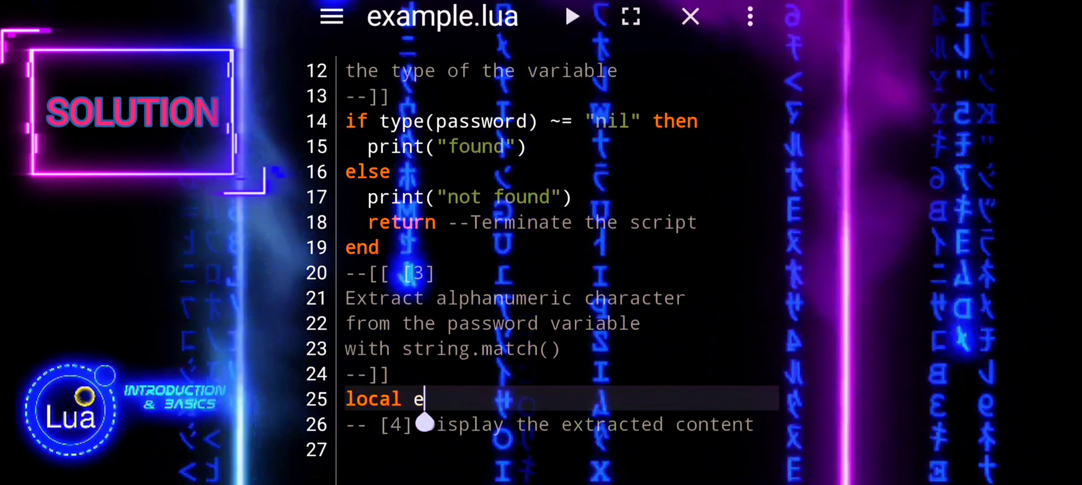
text(xtrac)
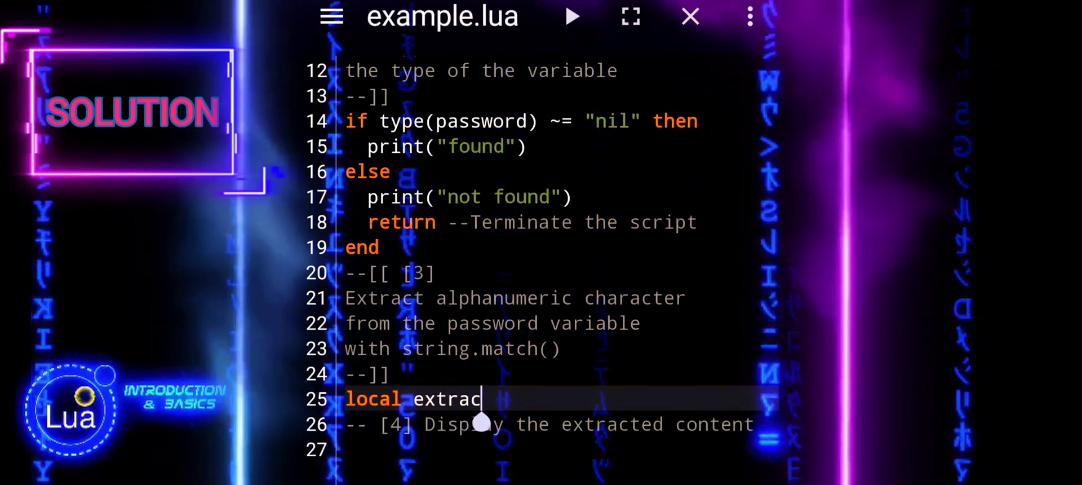
text(t)
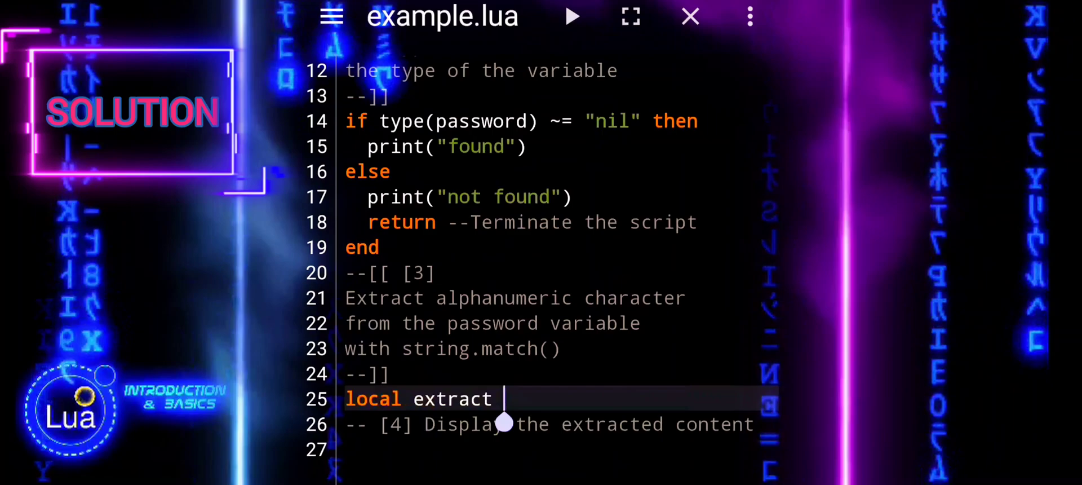
text(= strin)
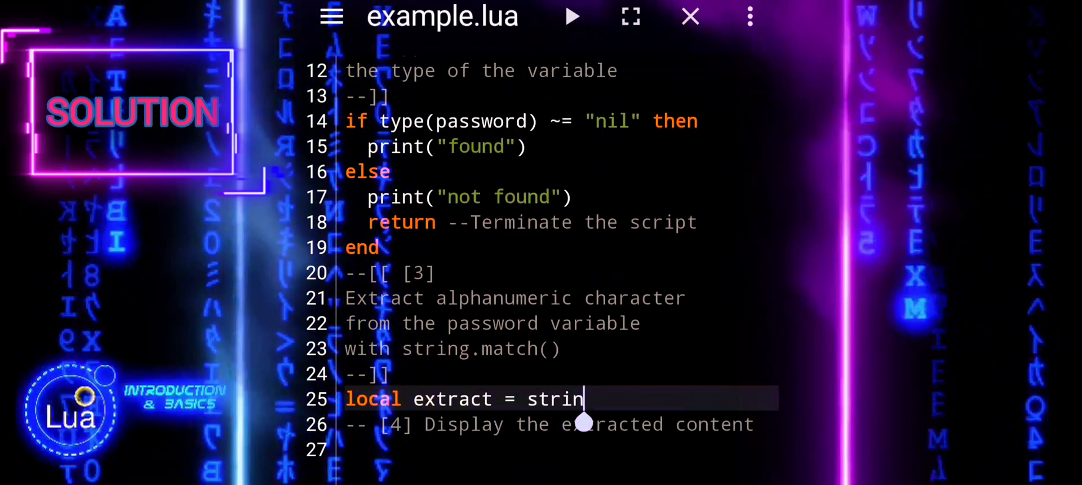
text(g.ma)
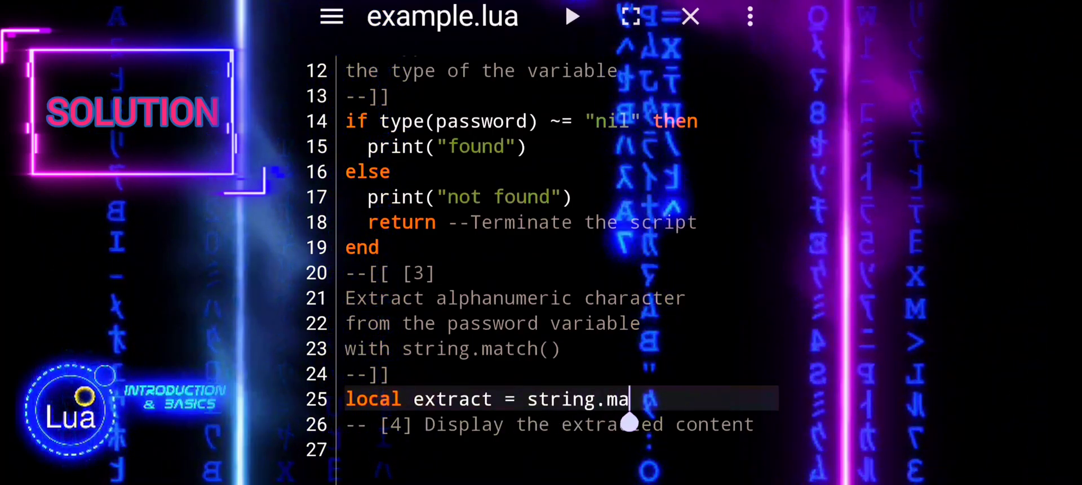
text(t)
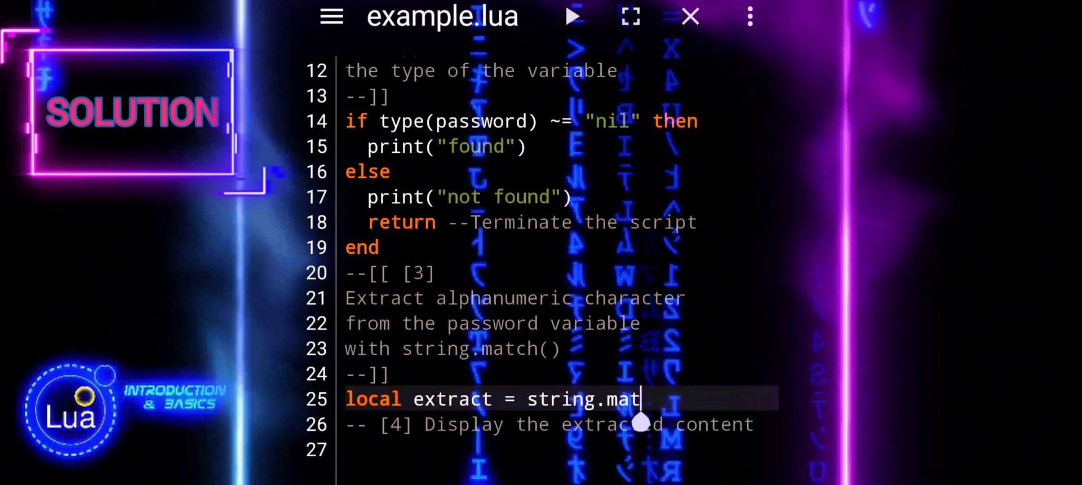
text(ch)
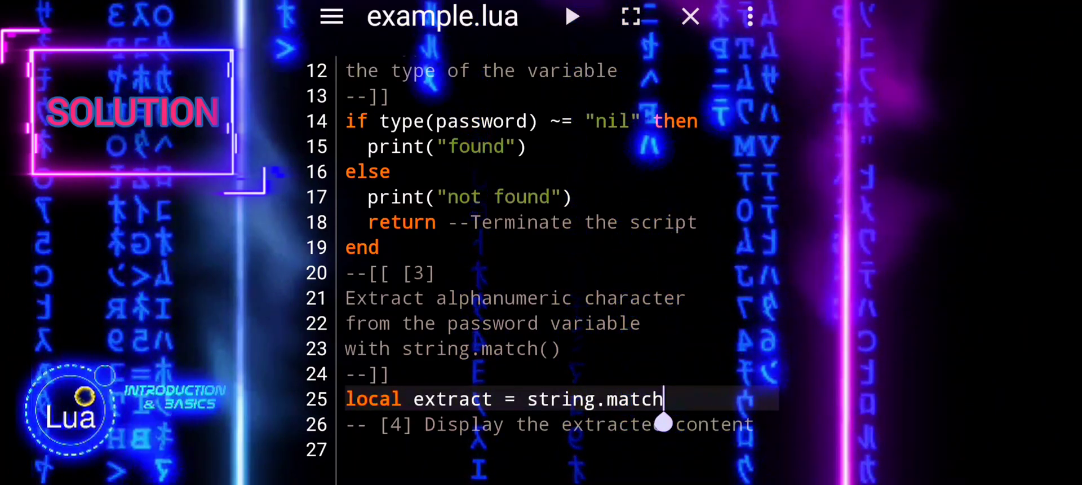
Complete the call as string.match(password,"%w+") to extract the alphanumeric part.
text((""))
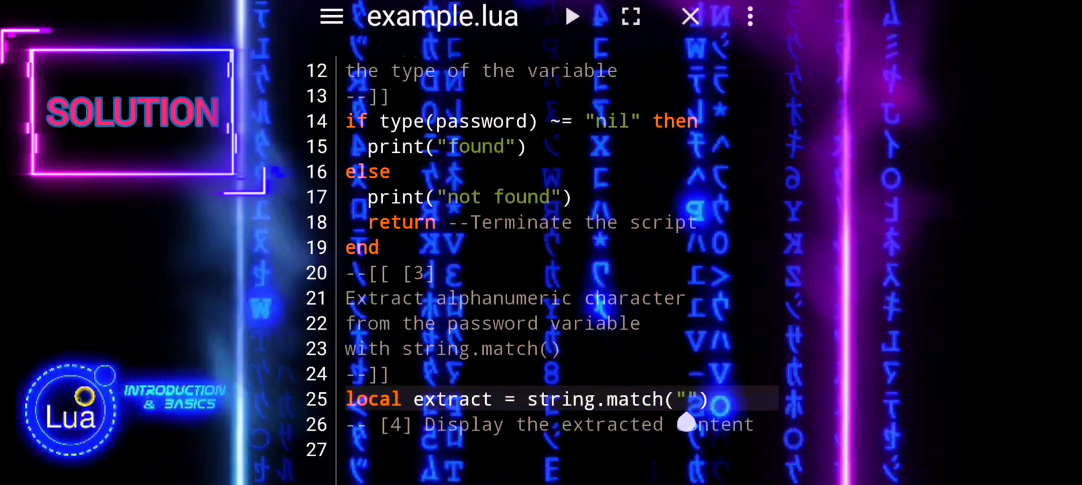
text(%w)
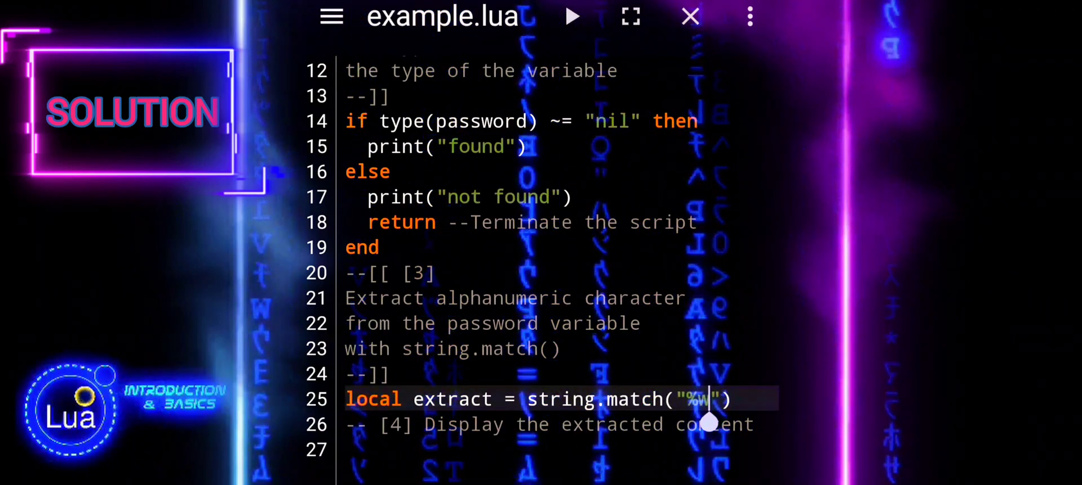
text(+)
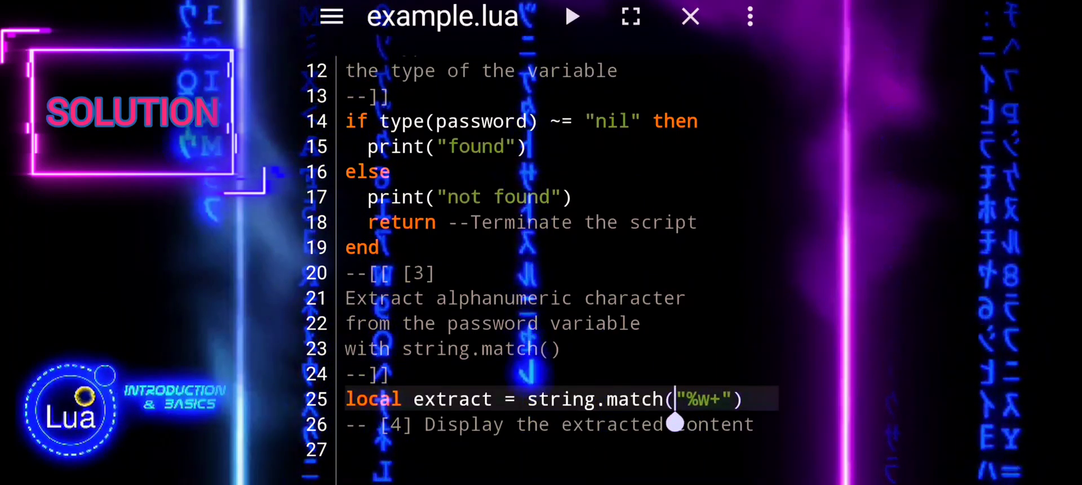
text(password,)
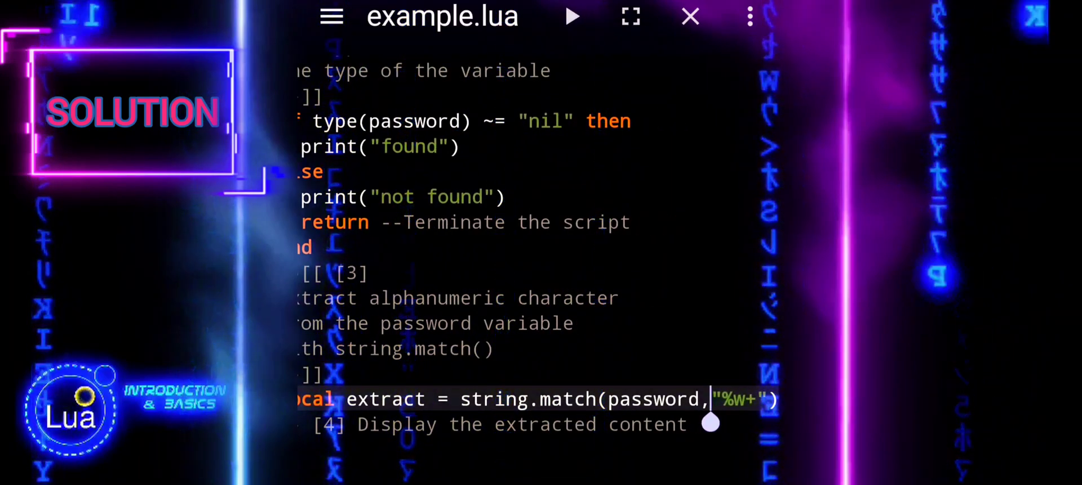
click(571, 15)
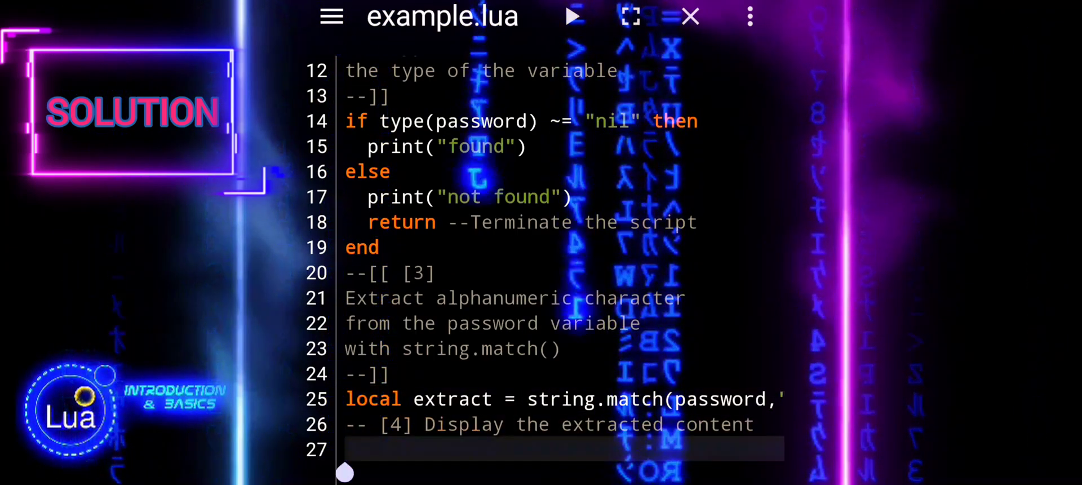
Write print("password:\n"..extract) under task four.
text(print)
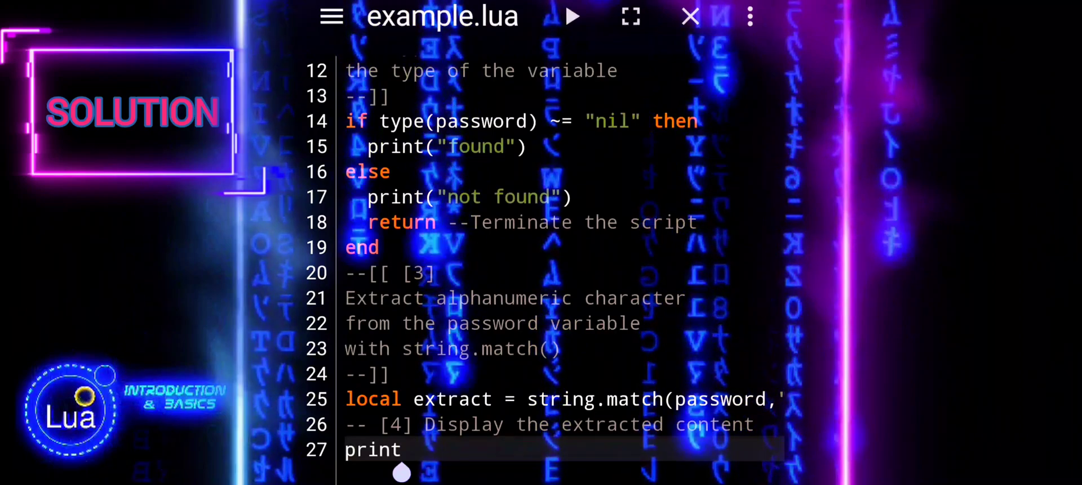
text((""))
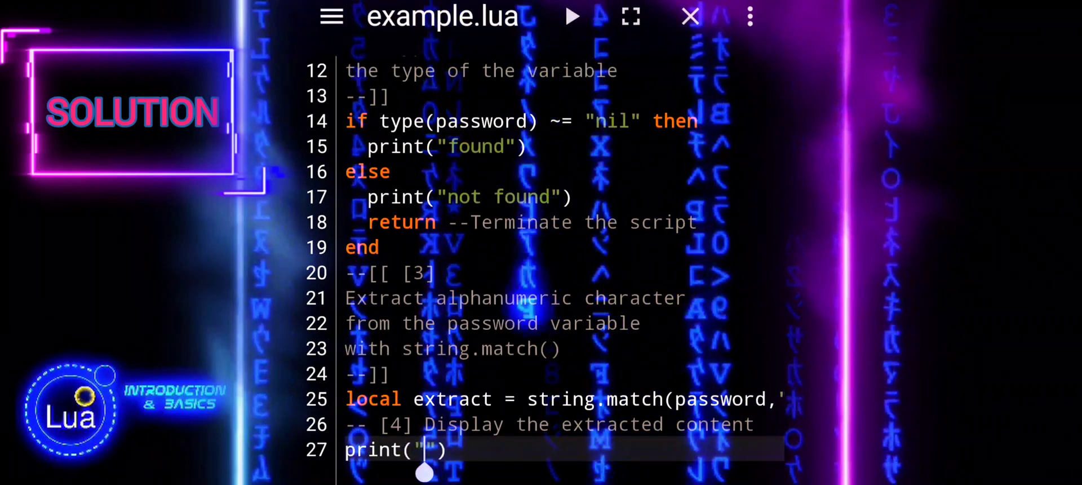
text(password:)
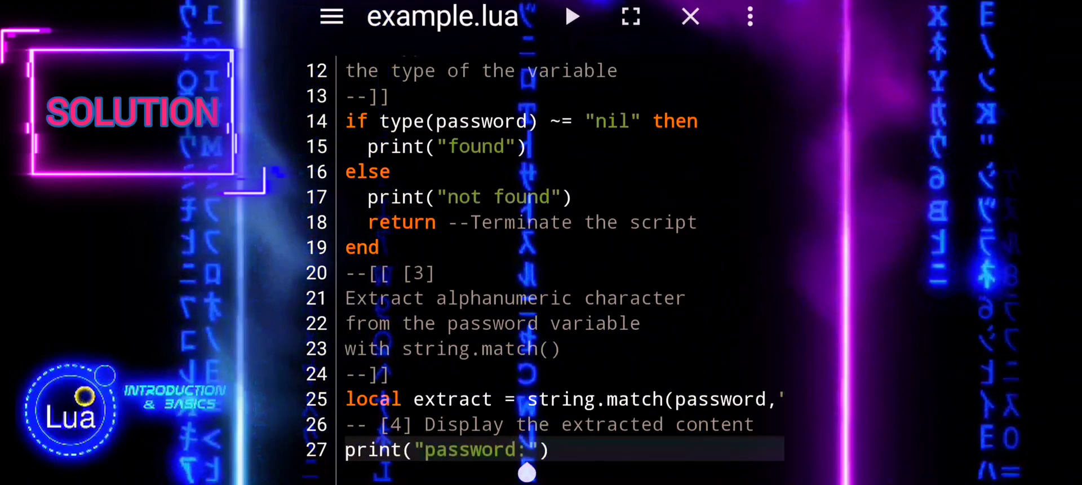
text(\n)
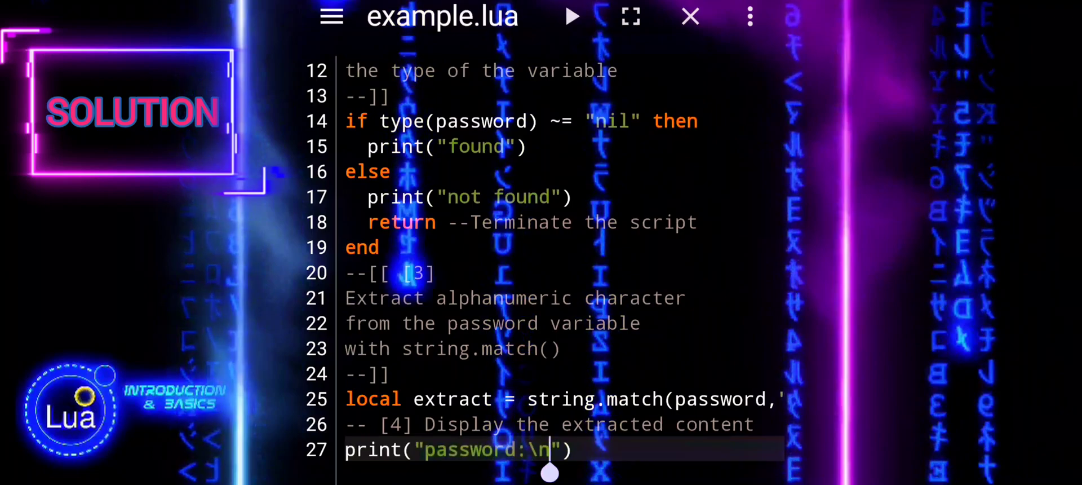
text(.)
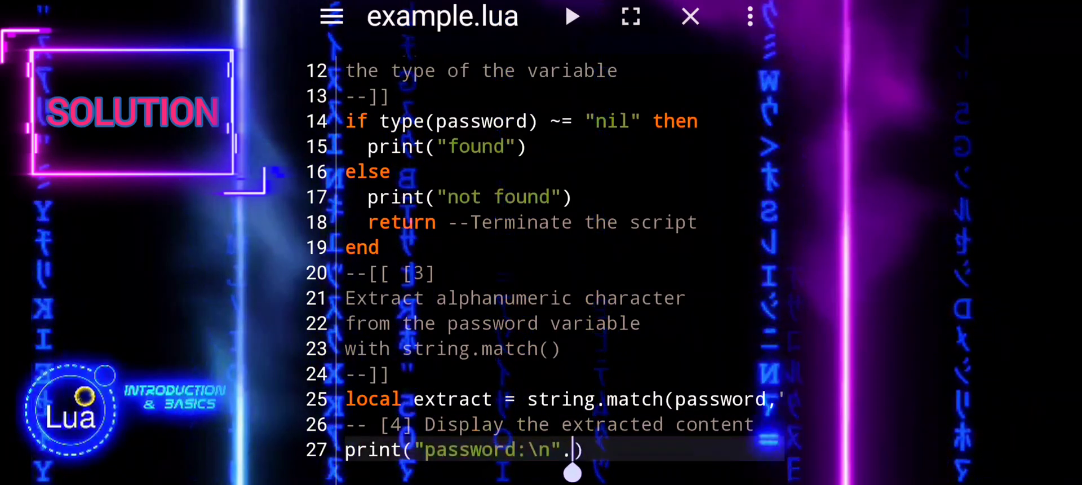
text(..ex)
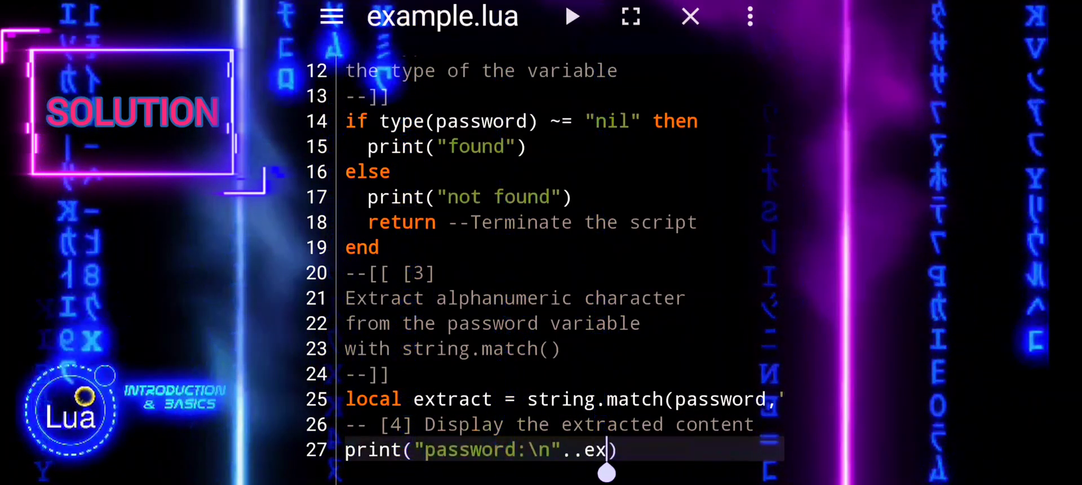
text(tract)
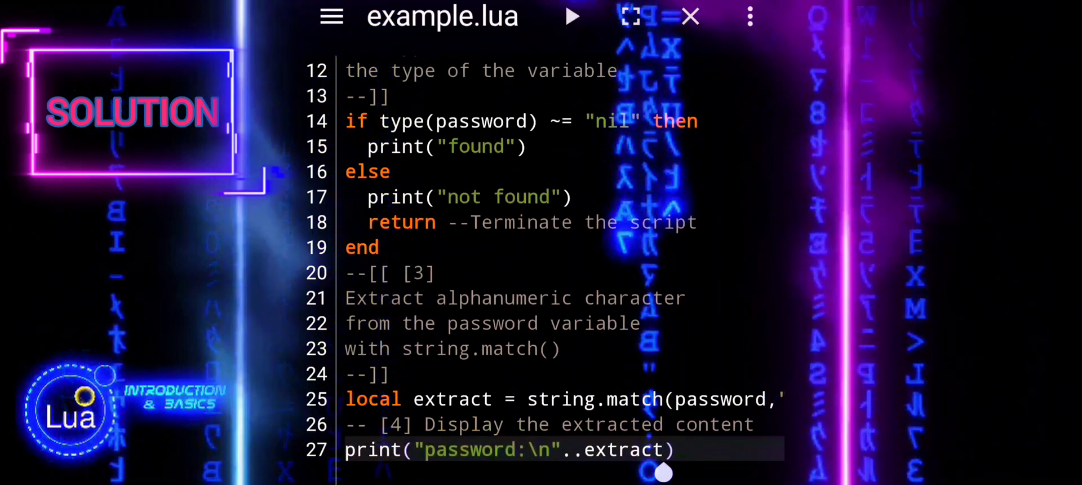
Edit the label inside the string to read "The password is:".
click(571, 17)
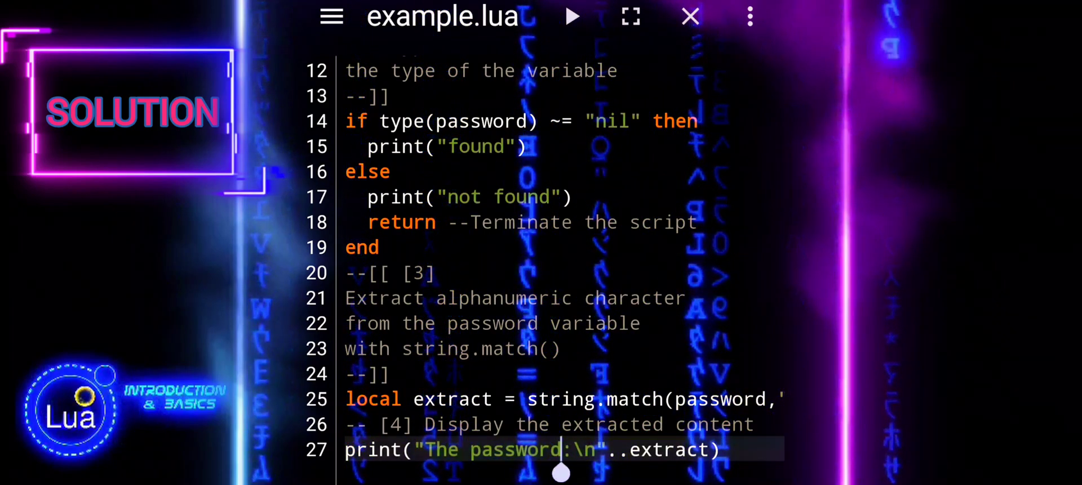
text(is)
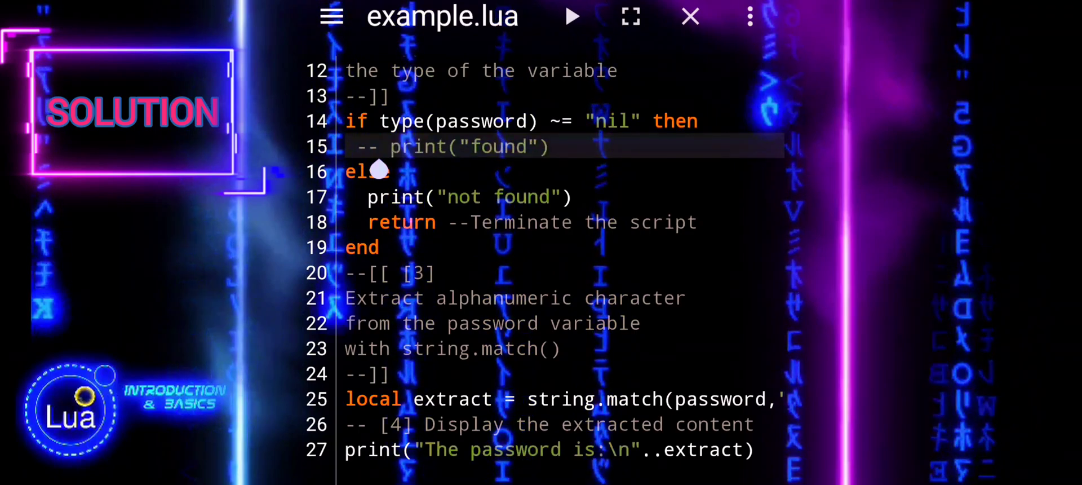
Comment out print("found") with -- and scroll through the finished script to review it.
click(570, 16)
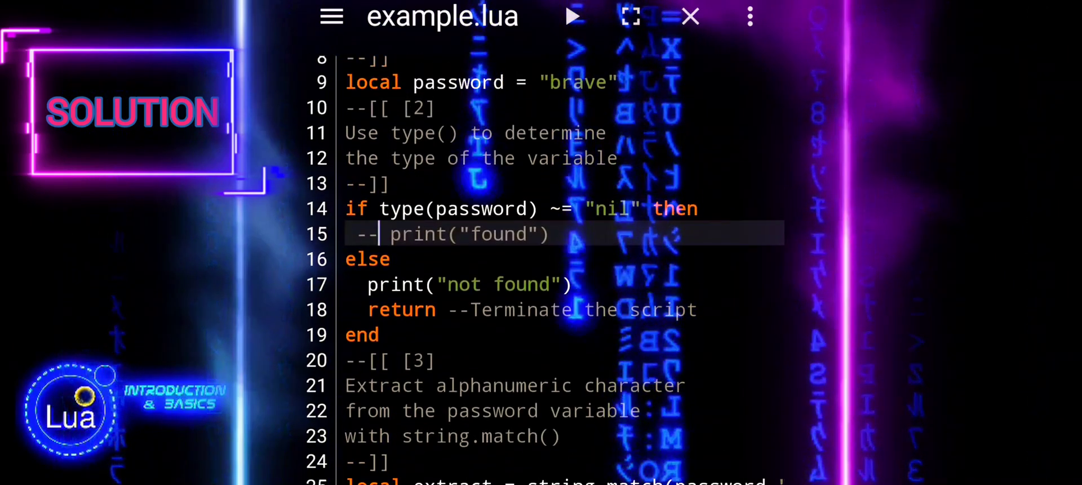
scroll(up, 3)
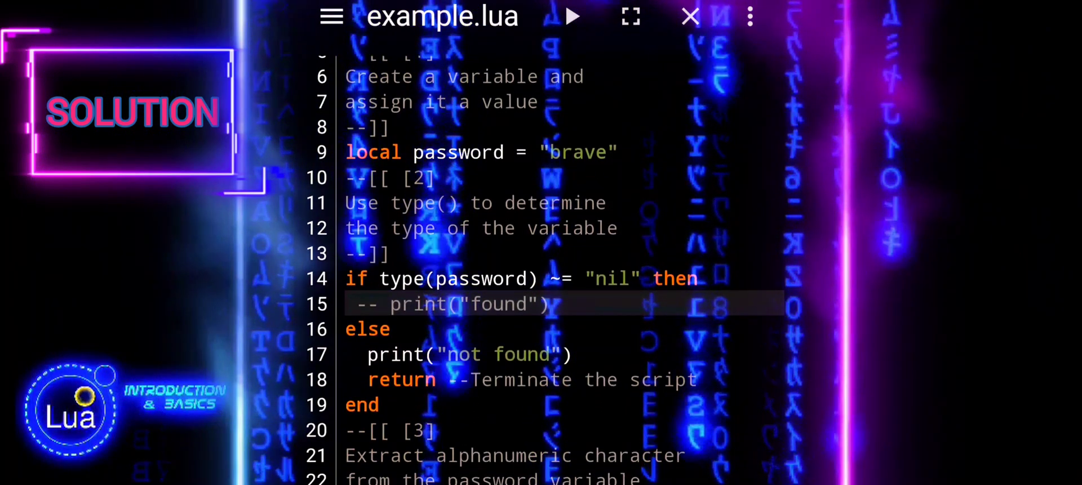
scroll(down, 3)
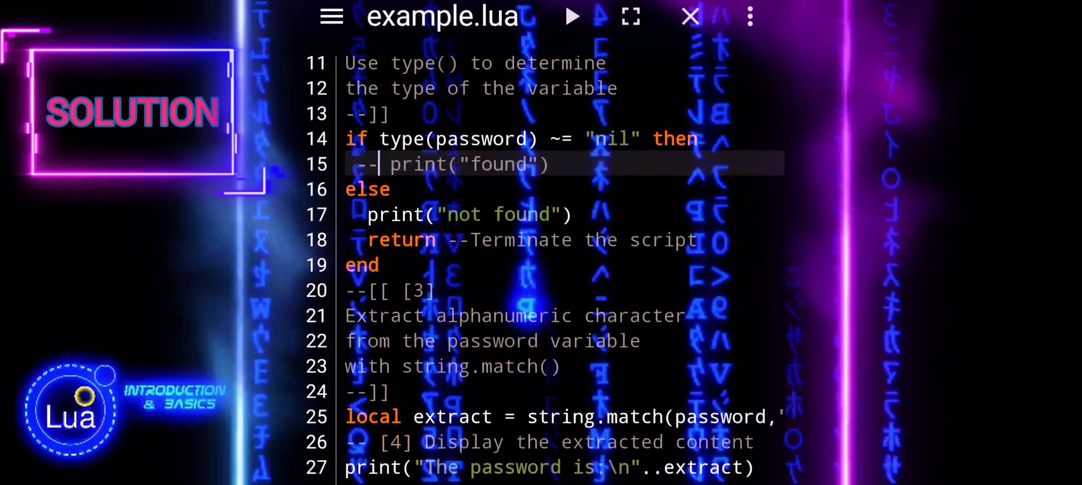
scroll(up, 3)
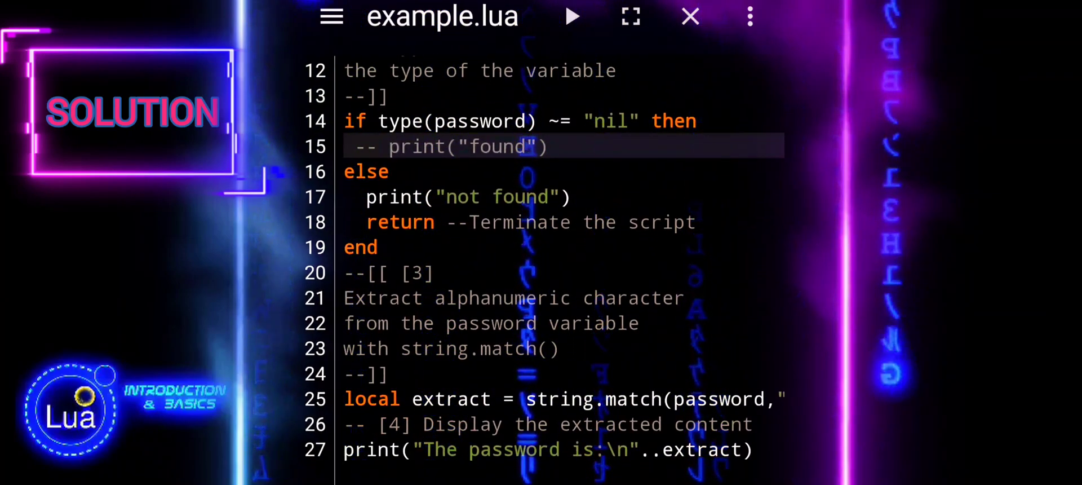